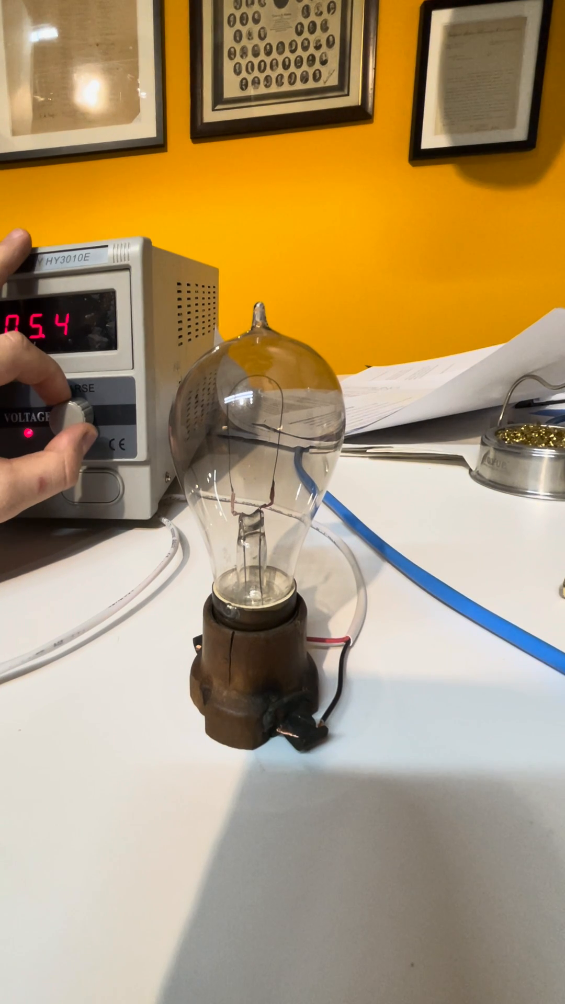
pyautogui.moveTo(64, 422); pyautogui.dragTo(77, 410)
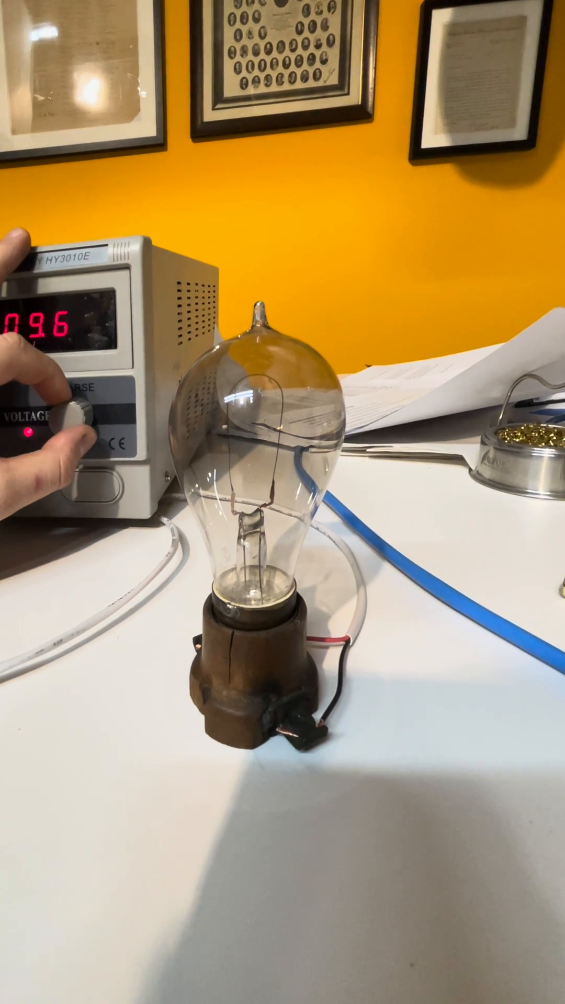